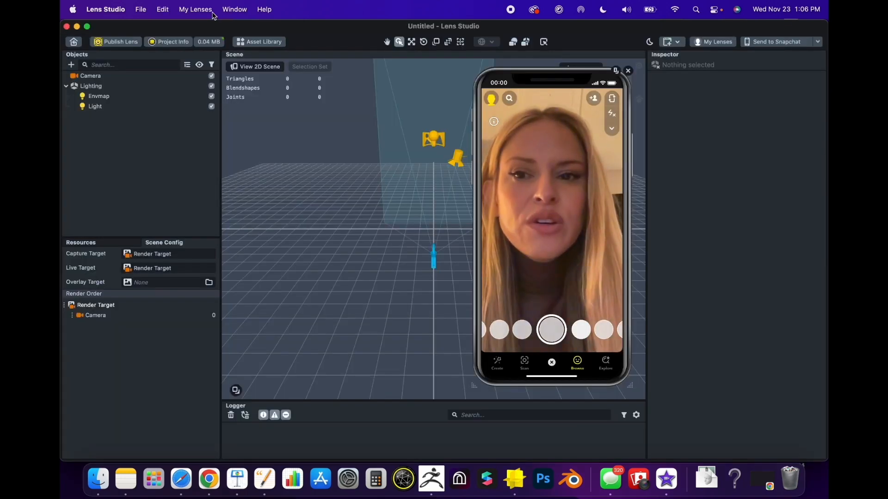
- Reset the panels via Window > Panels > Default Layout and restart the lens preview
left_click(235, 9)
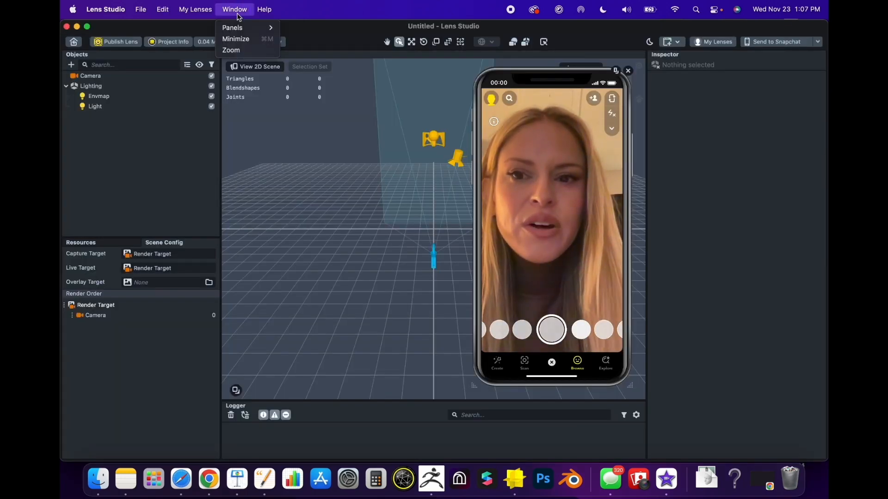
mouse_move(232, 27)
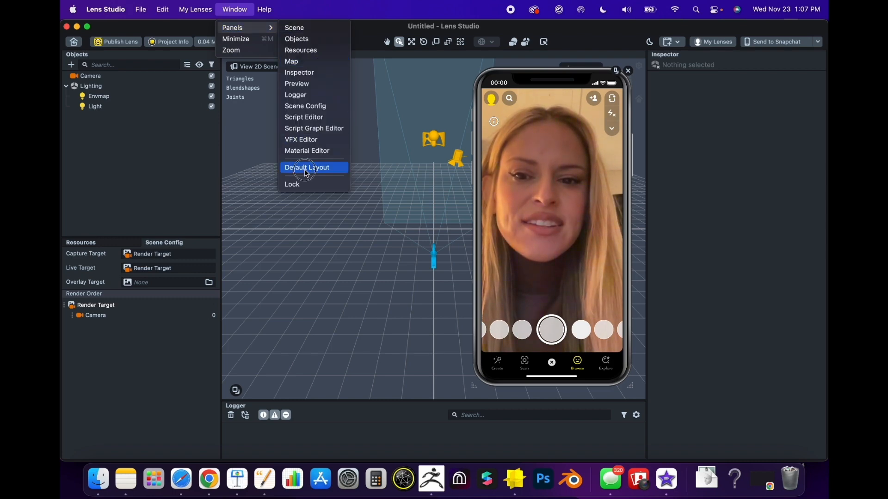
left_click(306, 168)
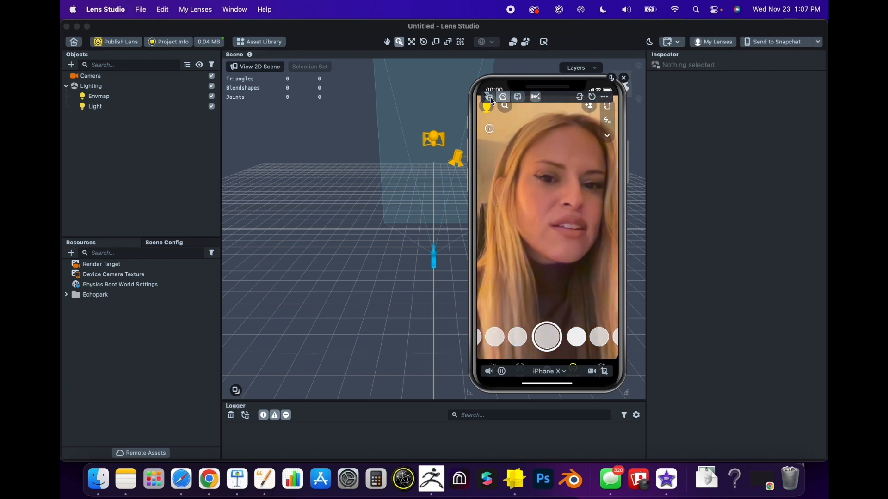
left_click(518, 97)
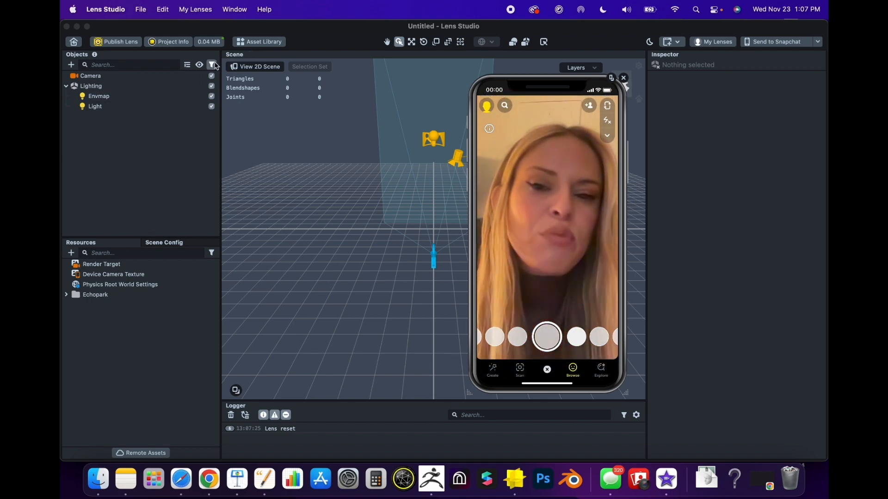
- Add a BW color-correction effect under the Camera and lower its Post Effect Alpha to 0.48
left_click(94, 106)
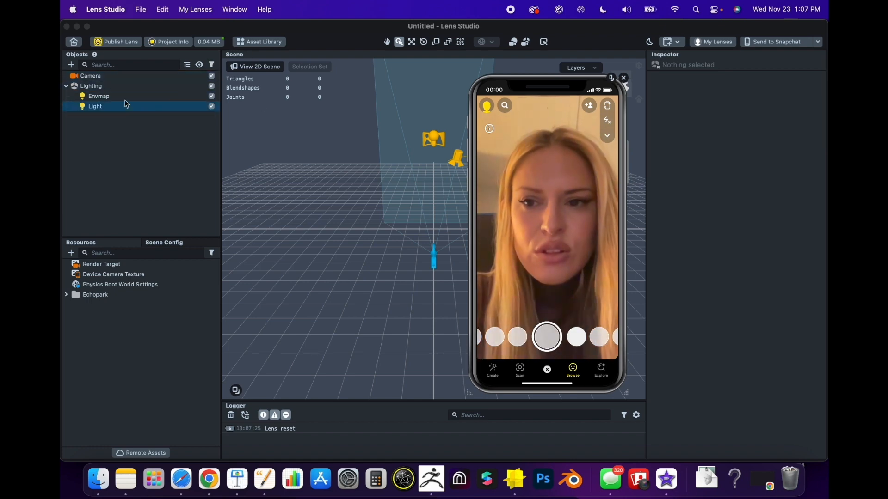
left_click(91, 76)
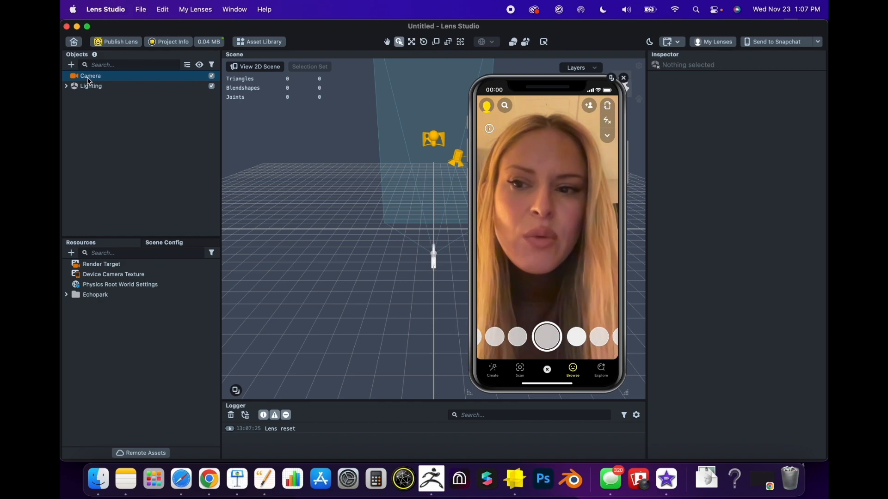
left_click(90, 75)
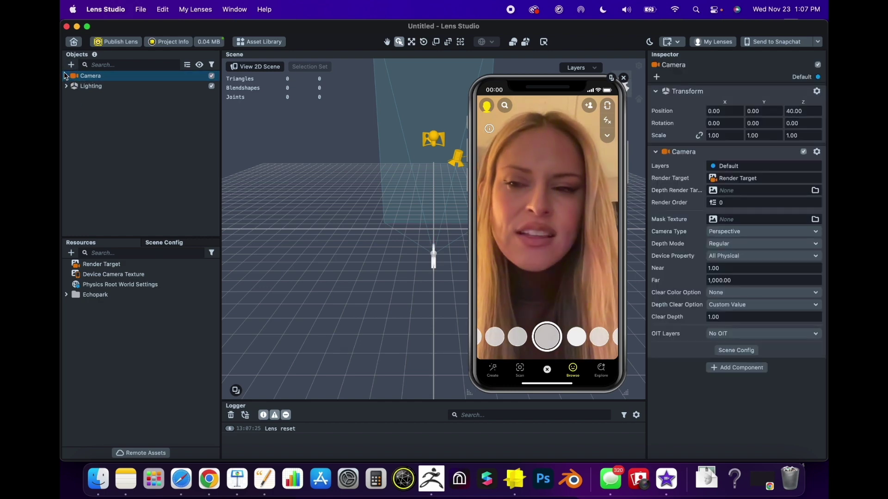
left_click(71, 65)
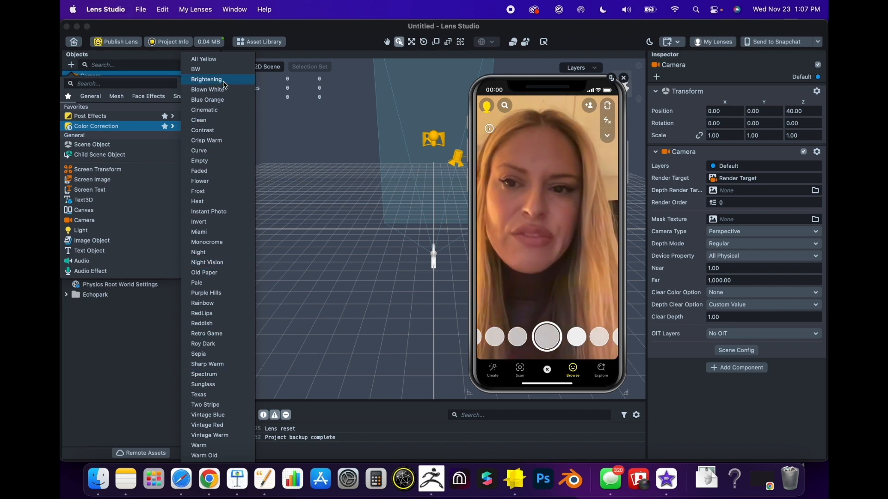
left_click(195, 68)
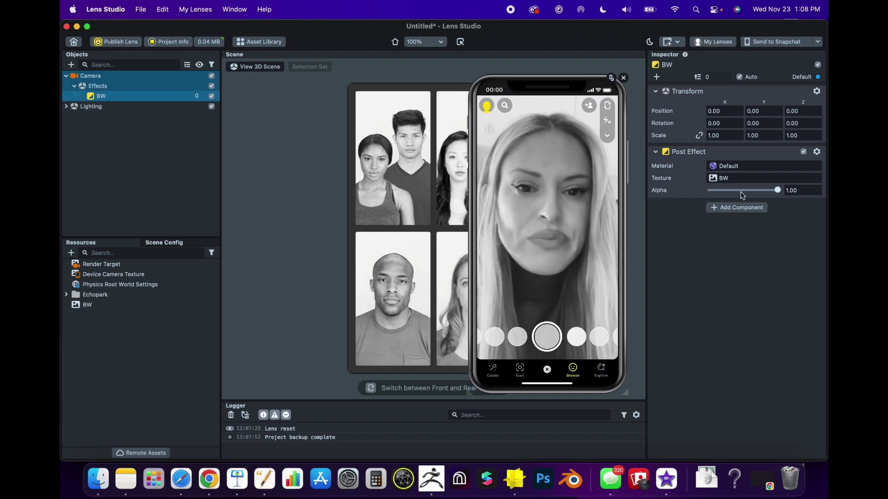
left_click_drag(776, 189, 742, 190)
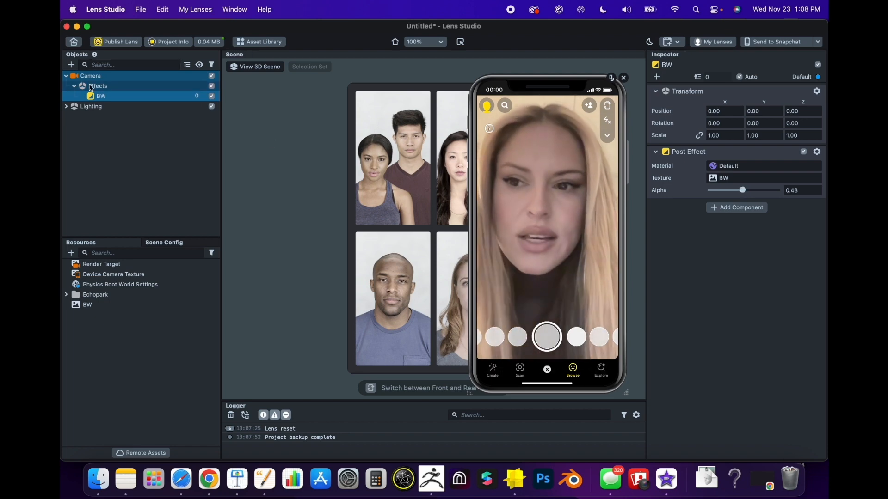
- Add a RedLips color-correction effect below BW in the camera's Effects group, at full strength
left_click(71, 65)
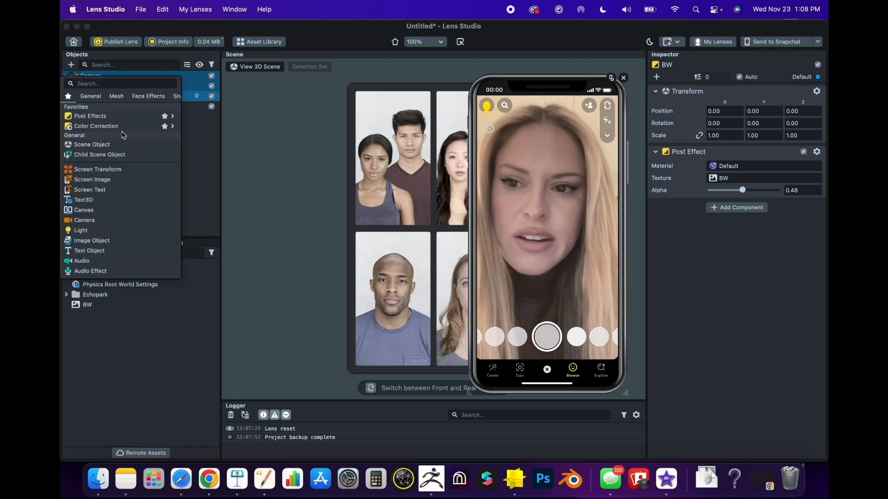
left_click(96, 126)
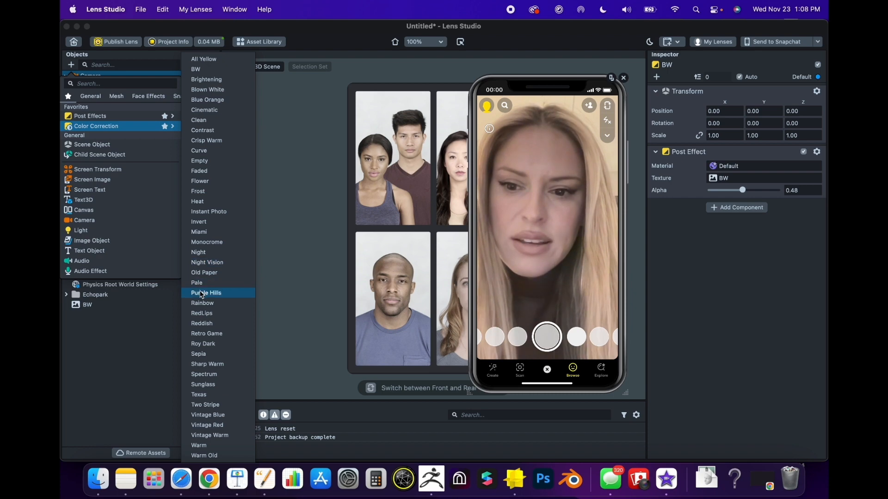
left_click(202, 313)
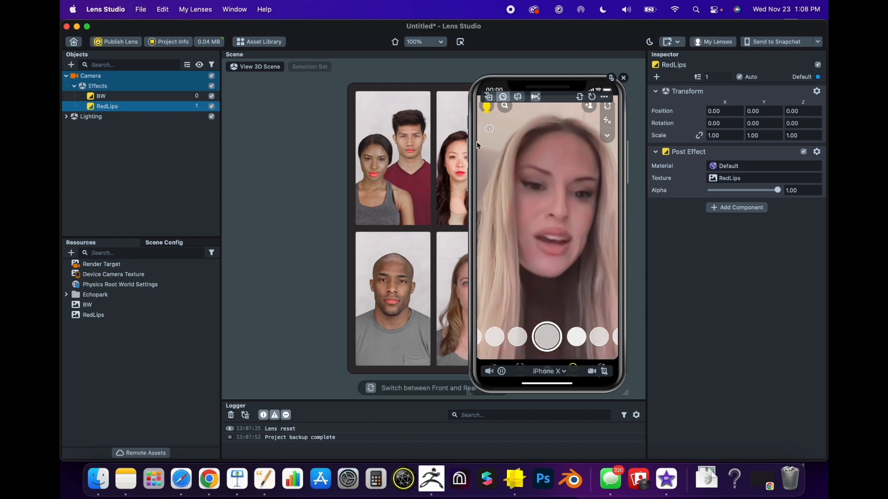
left_click(100, 95)
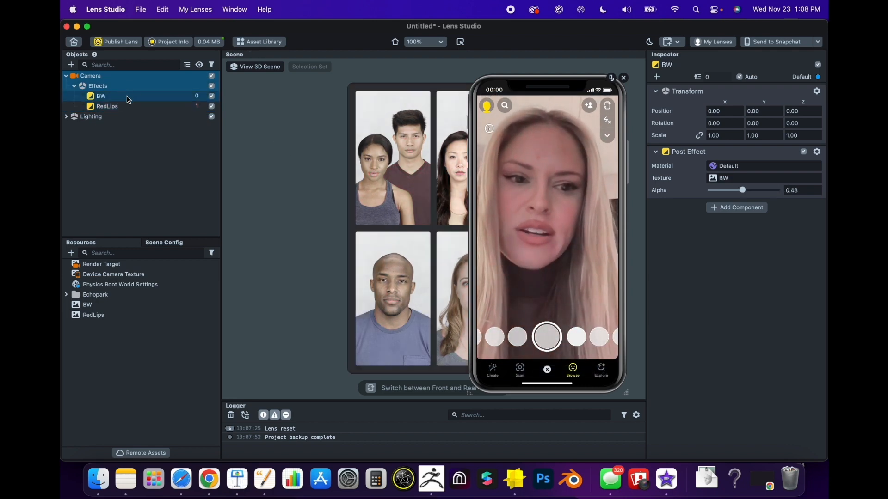
left_click(95, 86)
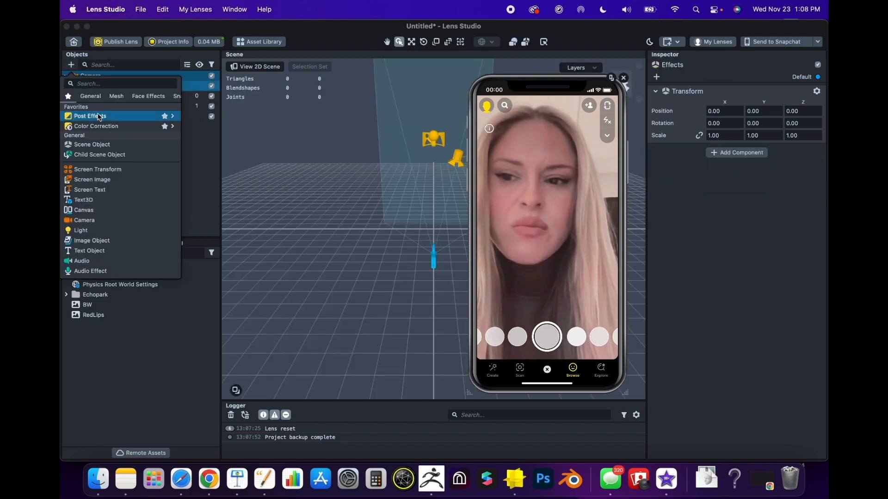
- Add a Smoothing post effect and lower its material's Base Color to 0.30
left_click(90, 117)
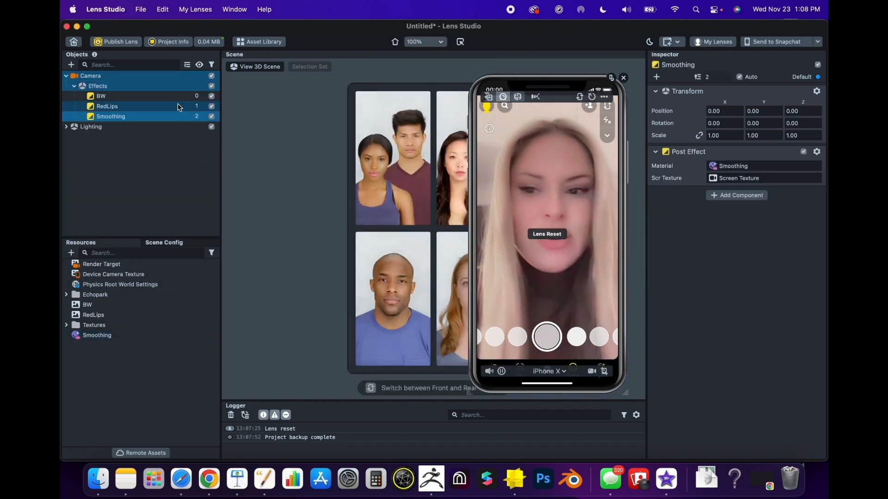
right_click(111, 117)
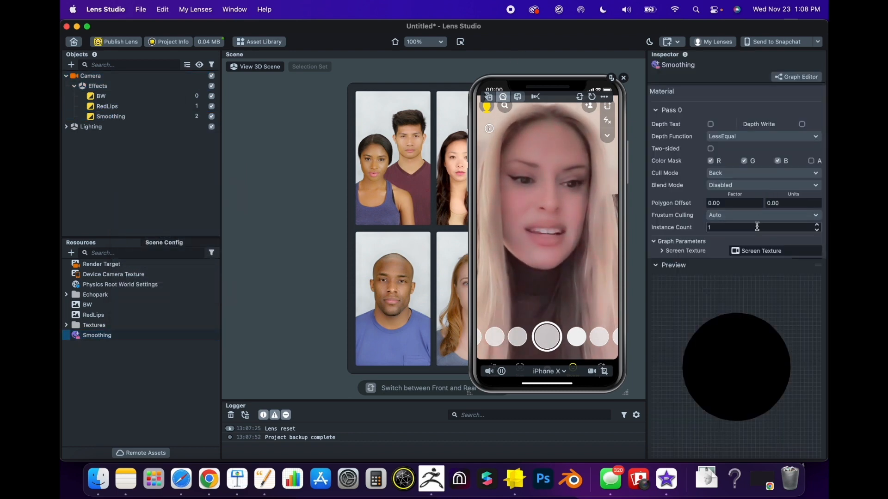
left_click(98, 335)
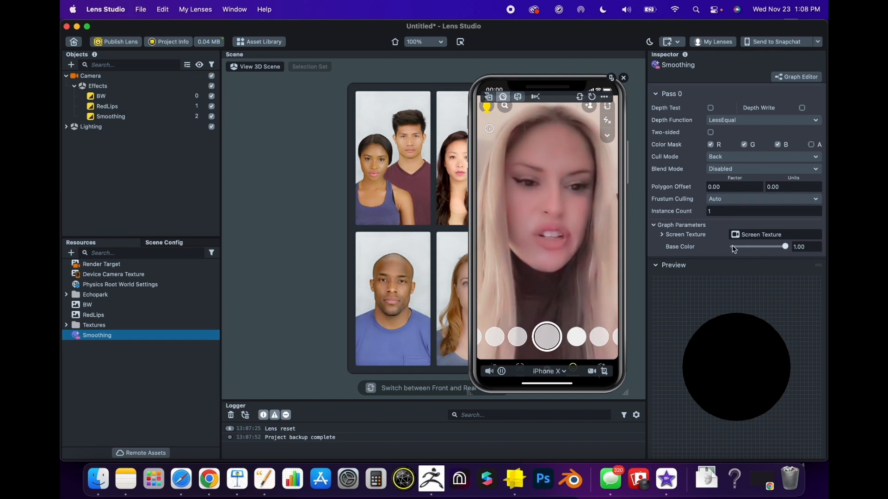
left_click_drag(784, 246, 753, 246)
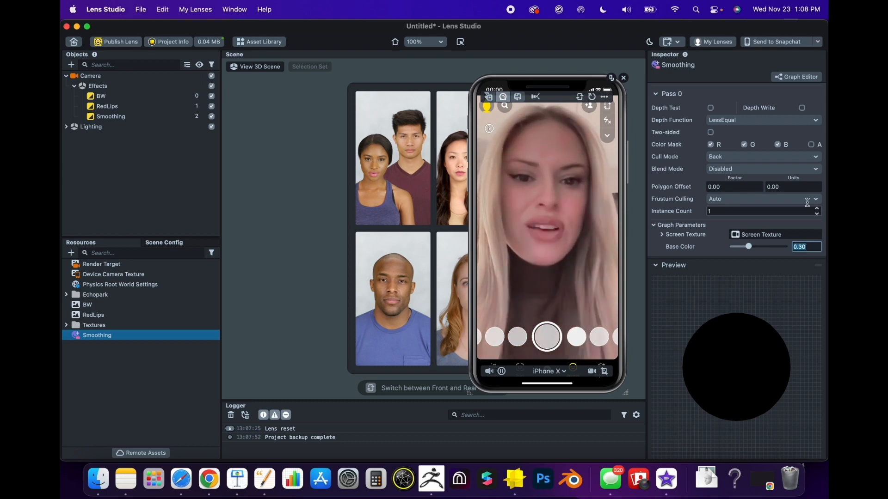
left_click(71, 64)
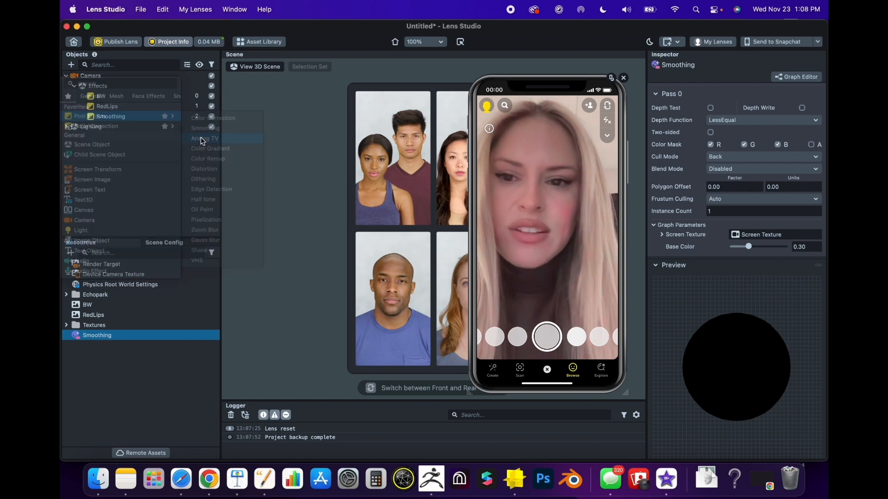
- Add an Analog TV post effect with noise intensity 0 and chromatic aberration 0.49
left_click(205, 138)
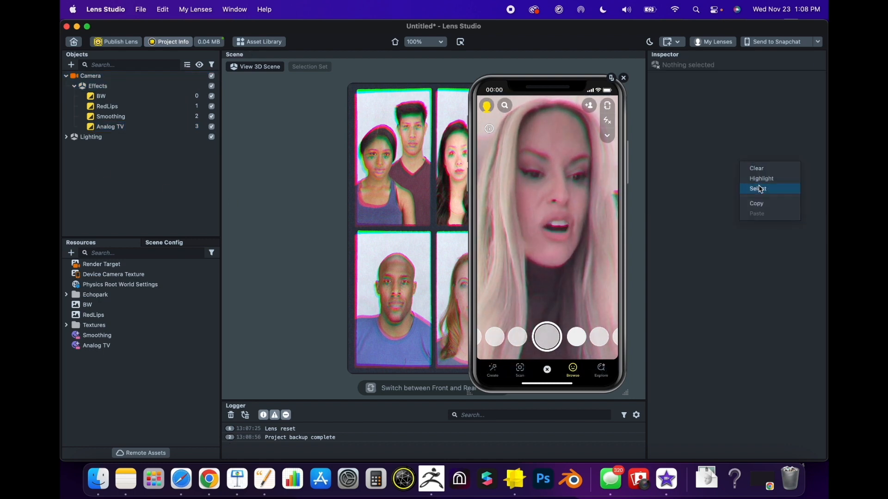
left_click(757, 189)
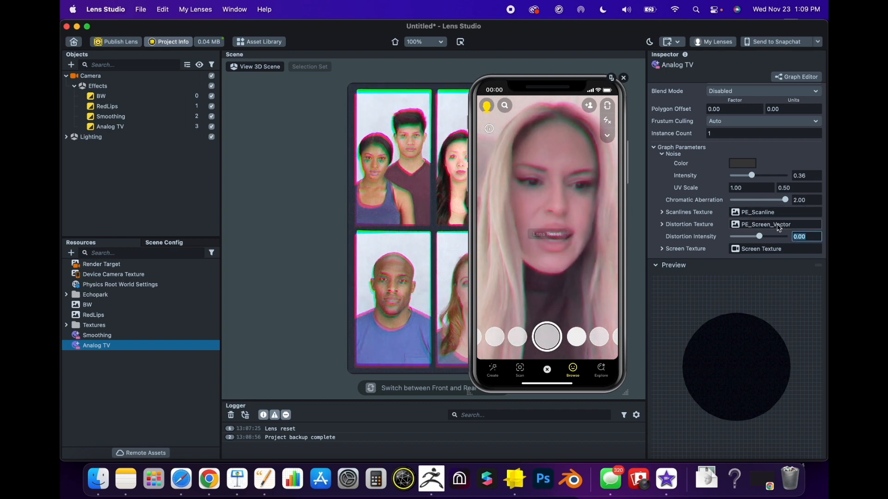
left_click_drag(786, 199, 738, 200)
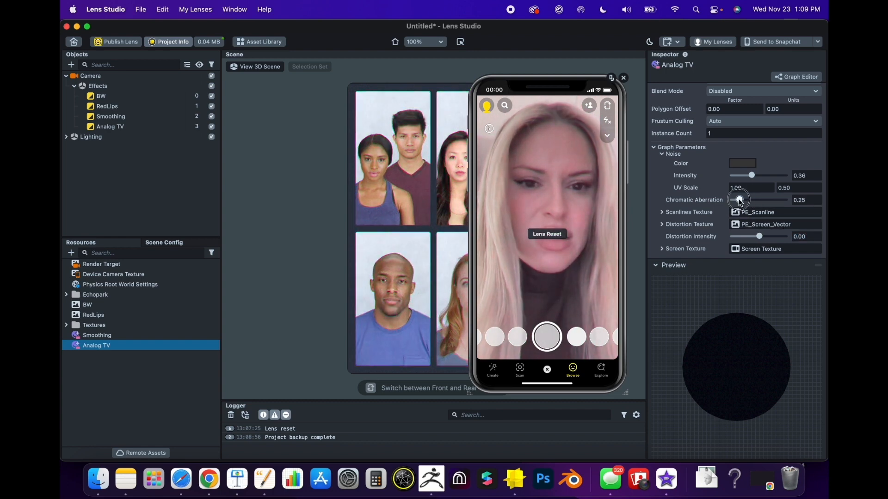
left_click_drag(739, 200, 743, 200)
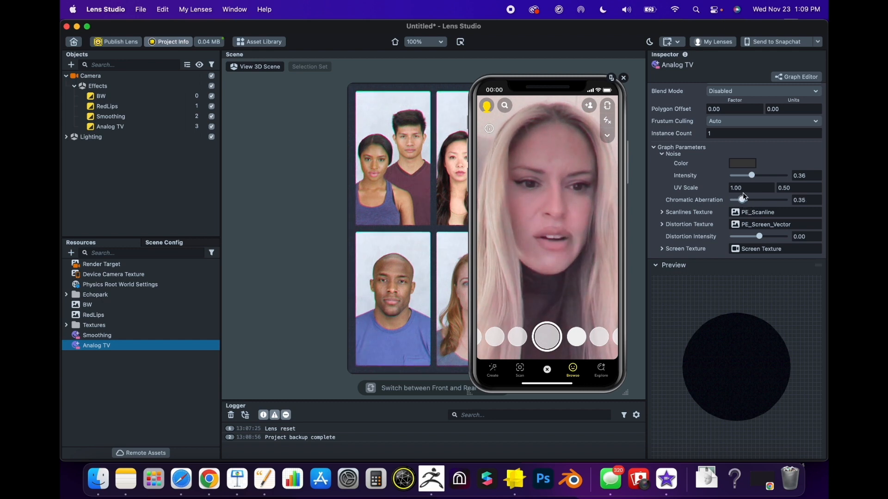
left_click_drag(751, 175, 743, 175)
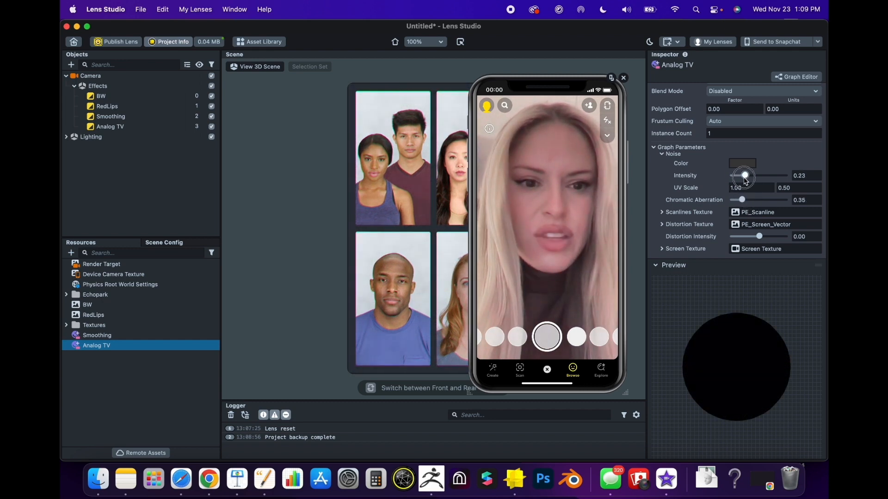
left_click_drag(744, 176, 733, 175)
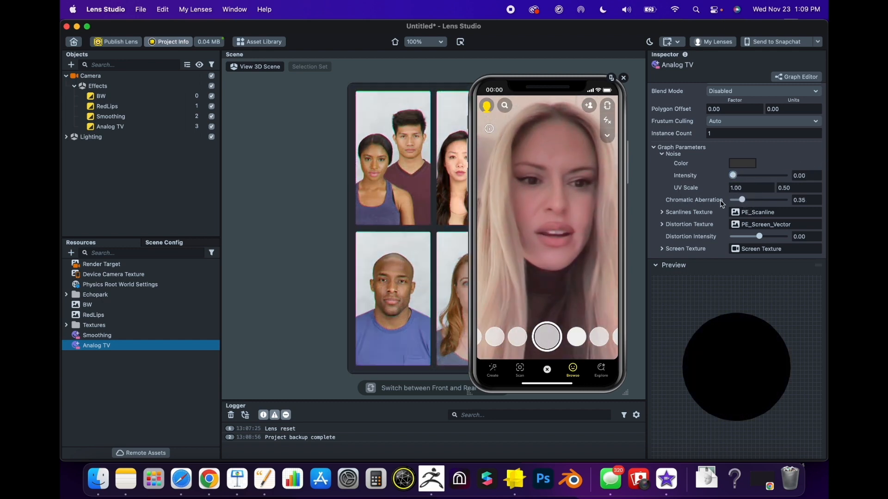
left_click_drag(740, 200, 747, 199)
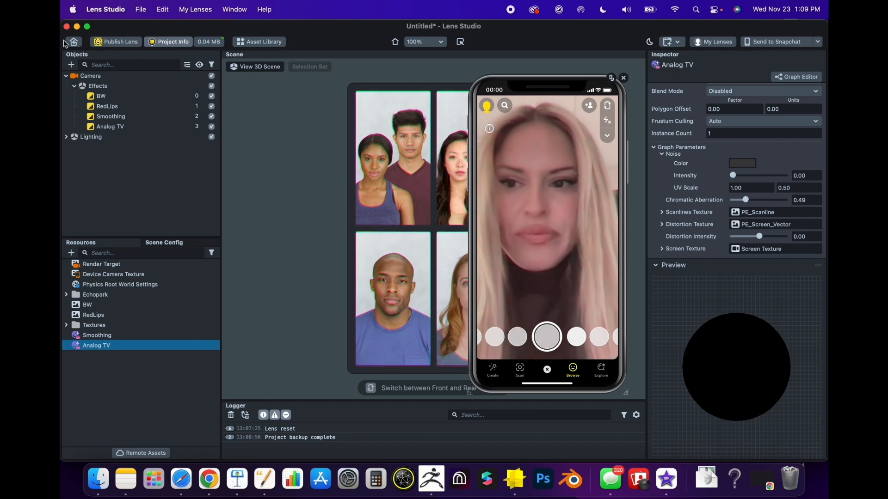
left_click(71, 65)
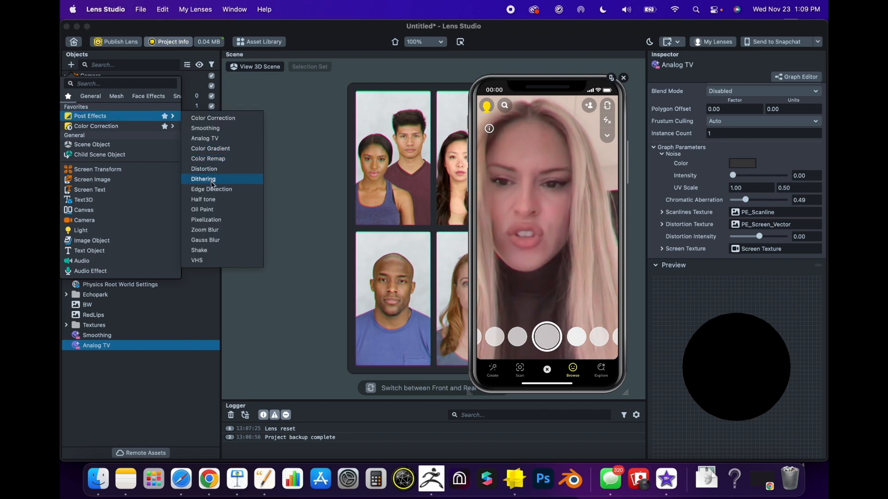
mouse_move(209, 209)
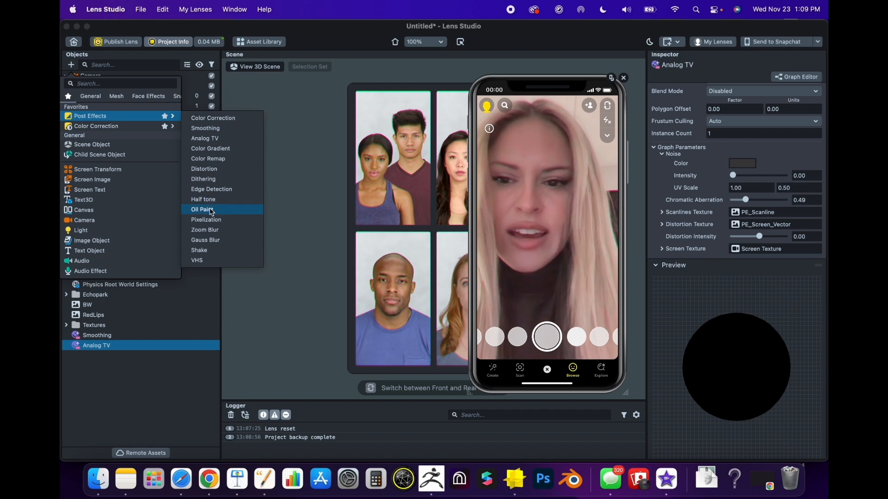
- Add an Oil Paint post effect and lower its material's Offset to 0.97
left_click(202, 209)
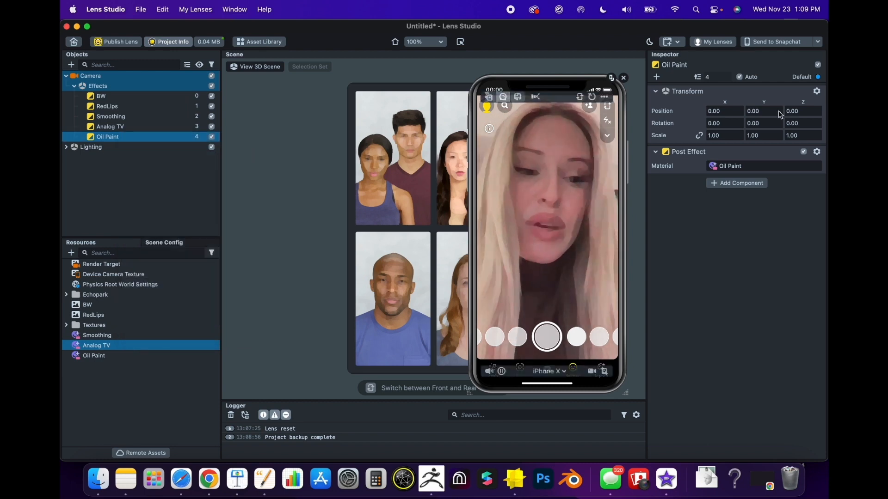
left_click(94, 356)
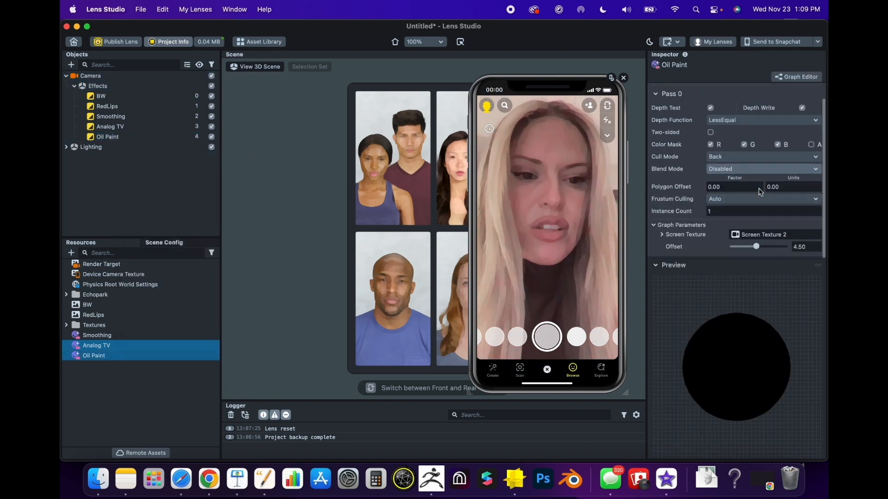
left_click_drag(757, 246, 737, 246)
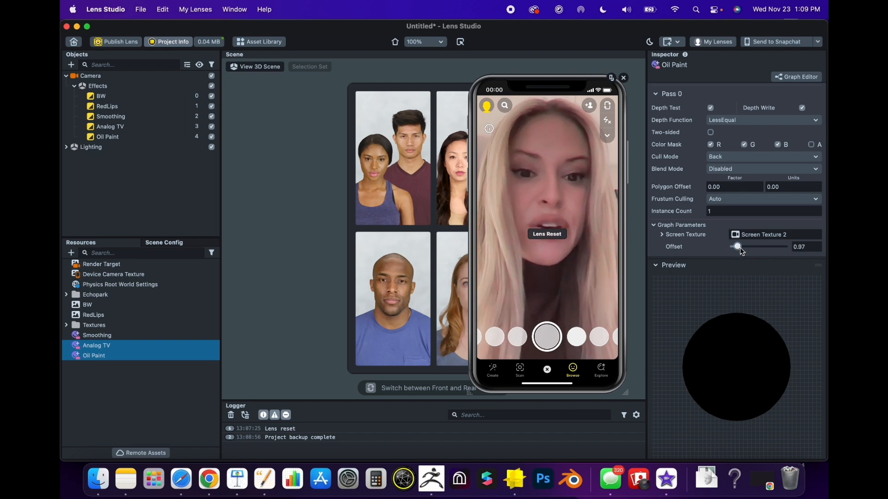
left_click_drag(737, 246, 746, 246)
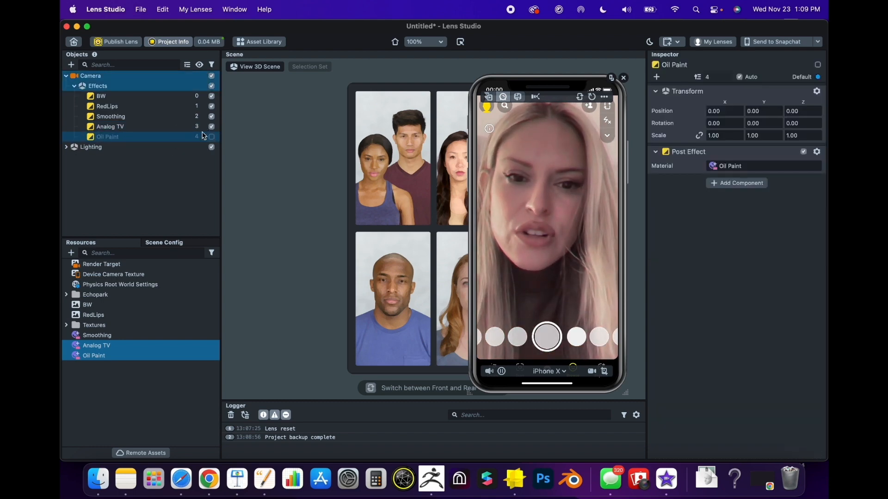
- Add a Shake post effect so its material appears in Resources
left_click(71, 65)
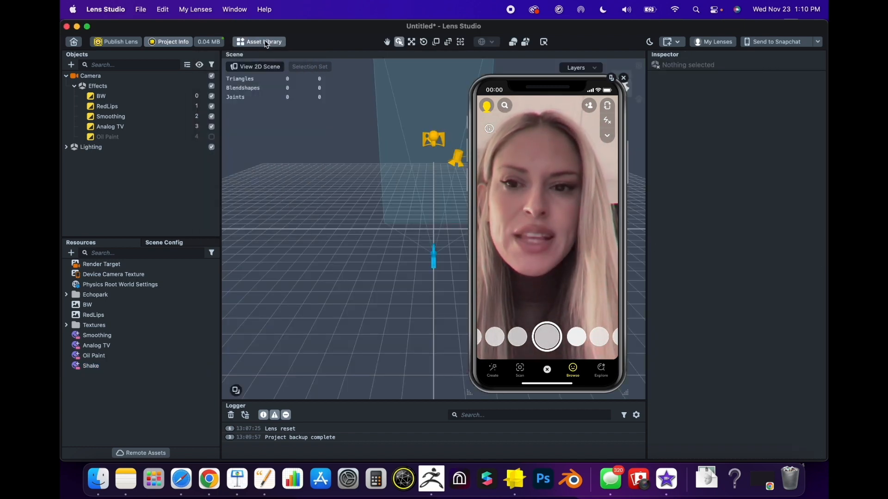
left_click(72, 65)
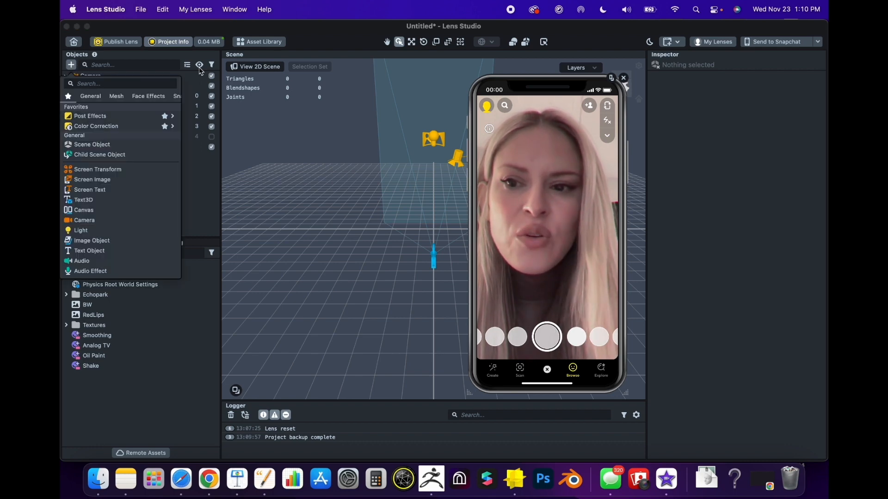
- Scroll the Asset Library's VFX category down to the Sparkles Post Effect and Sparkles VFX packages
left_click(259, 42)
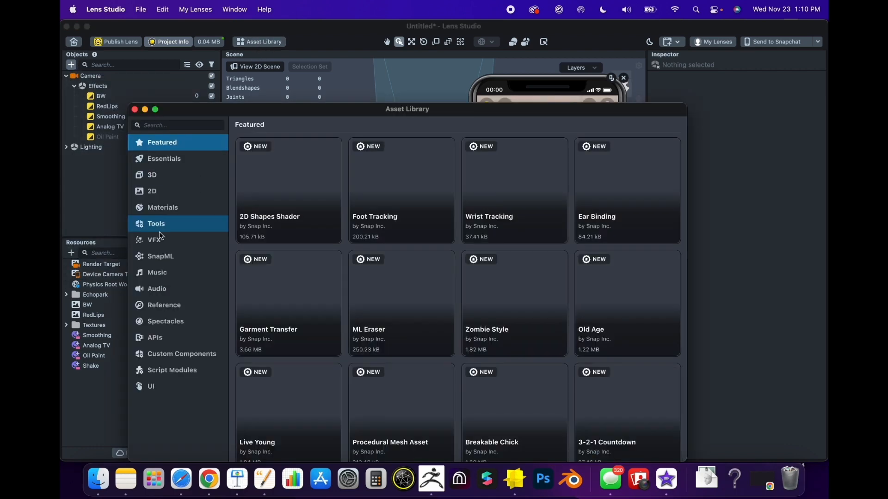
left_click(155, 240)
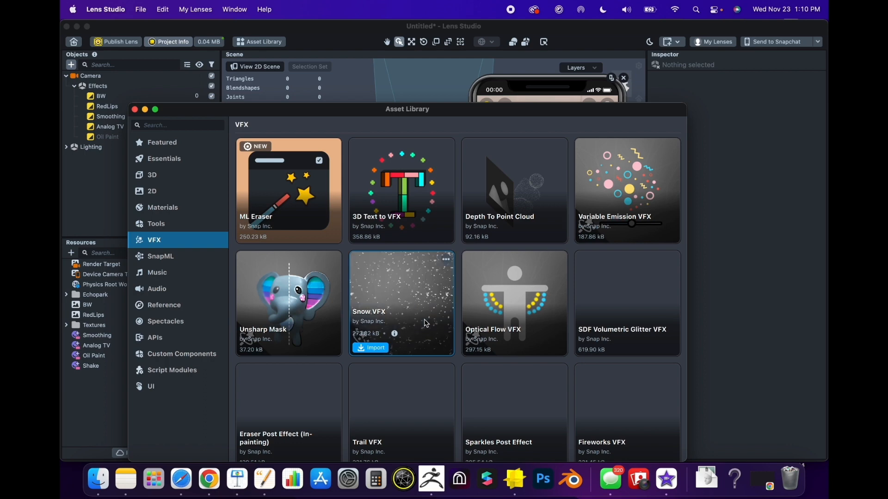
scroll("down", 3)
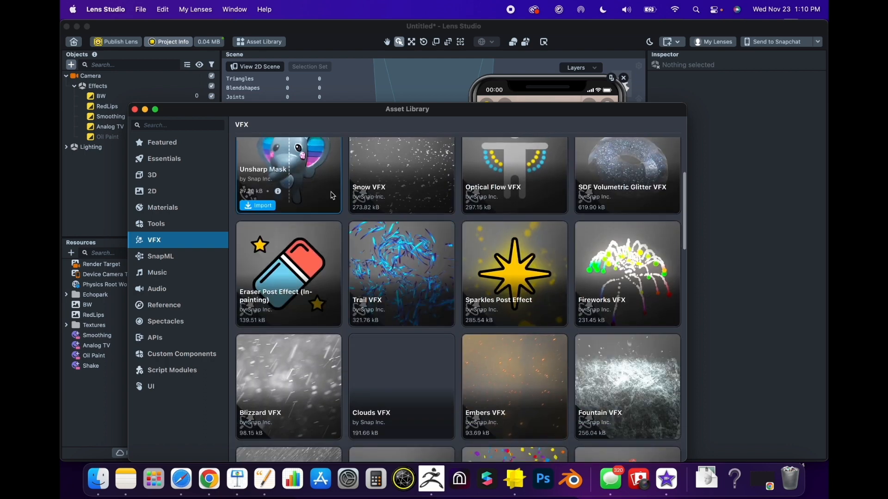
scroll("down", 3)
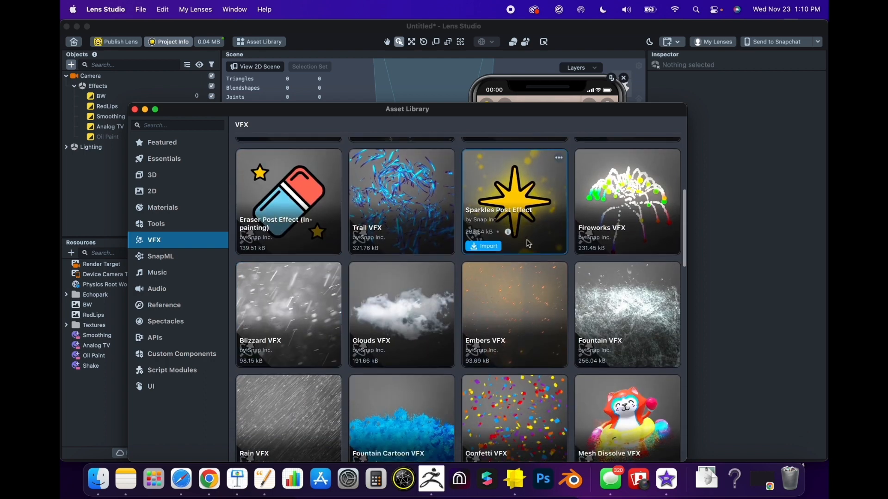
scroll("down", 3)
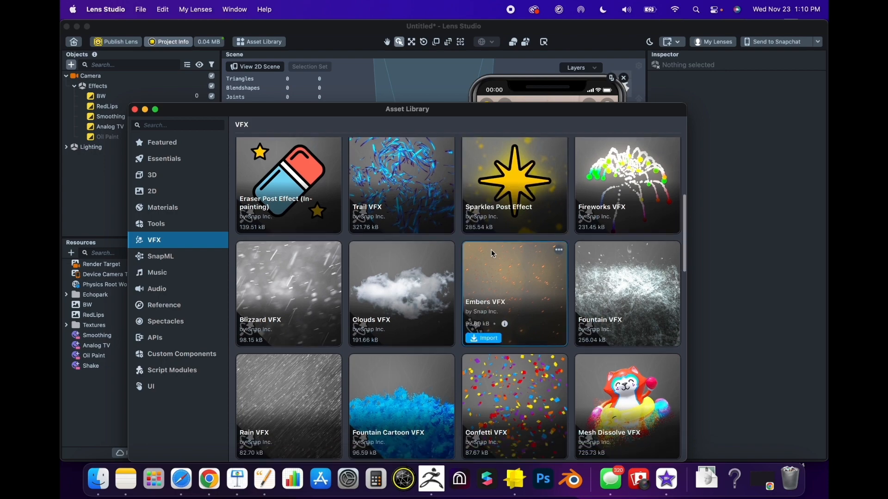
scroll("down", 3)
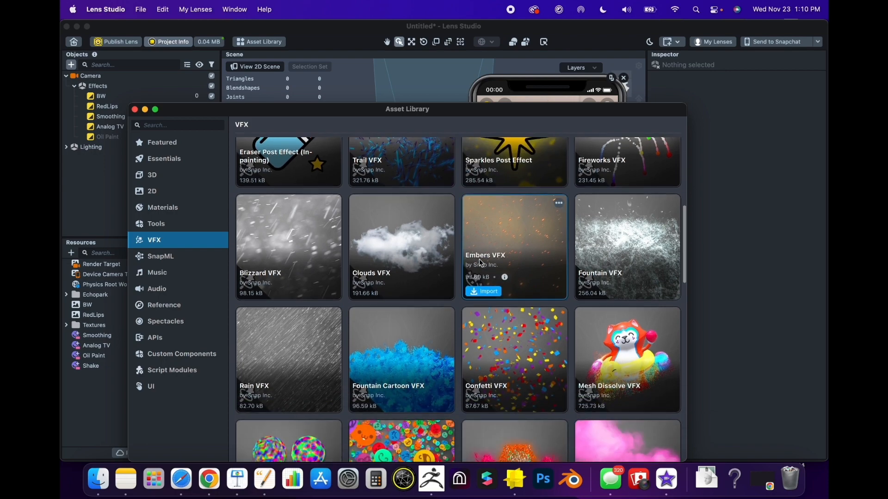
scroll("down", 3)
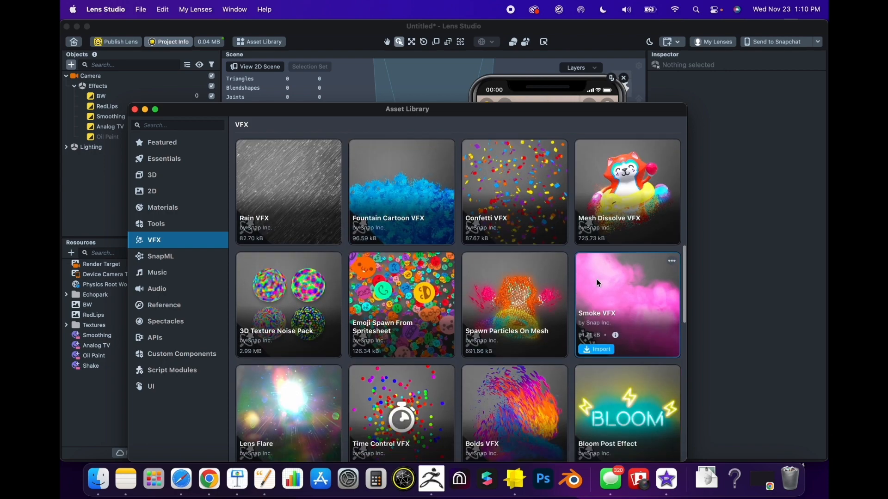
scroll("down", 3)
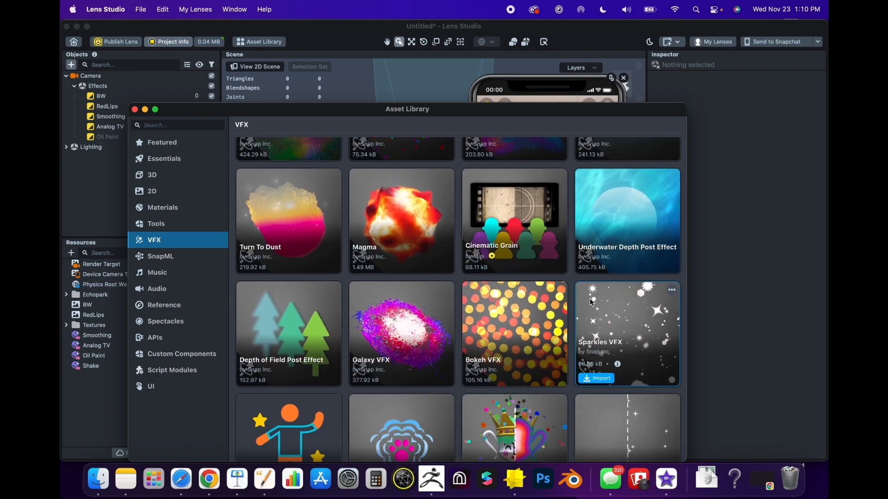
scroll("down", 3)
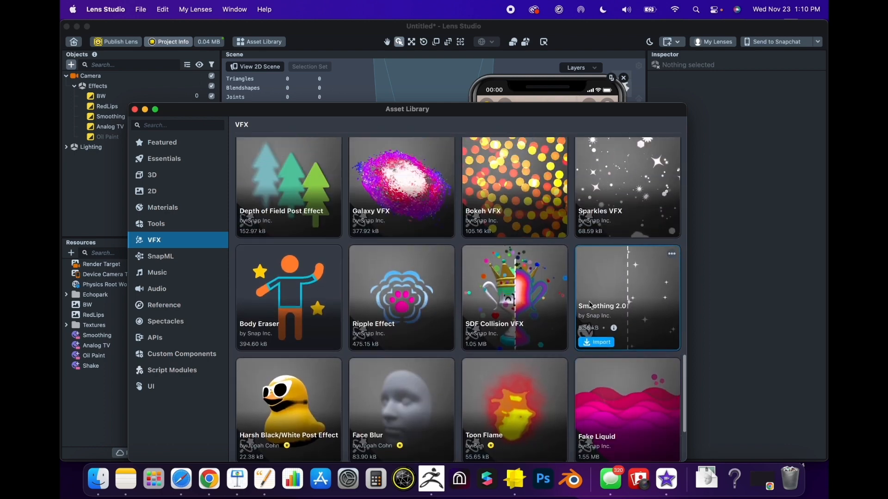
scroll("down", 3)
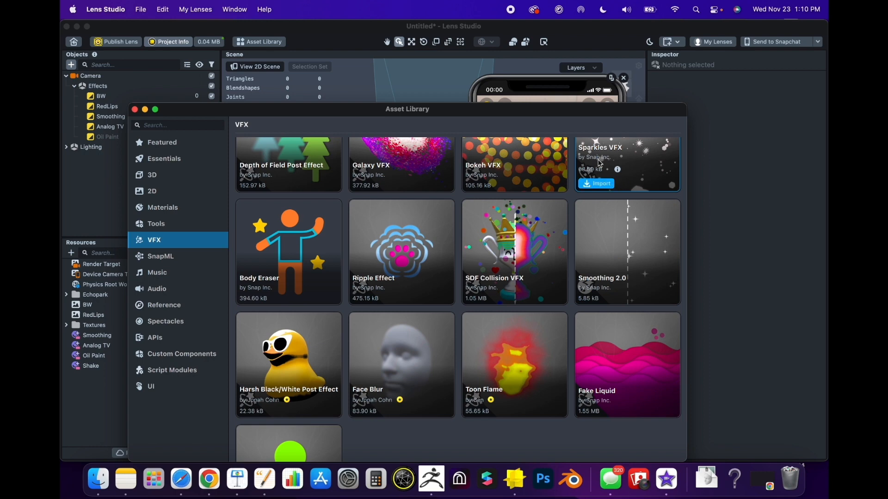
mouse_move(617, 168)
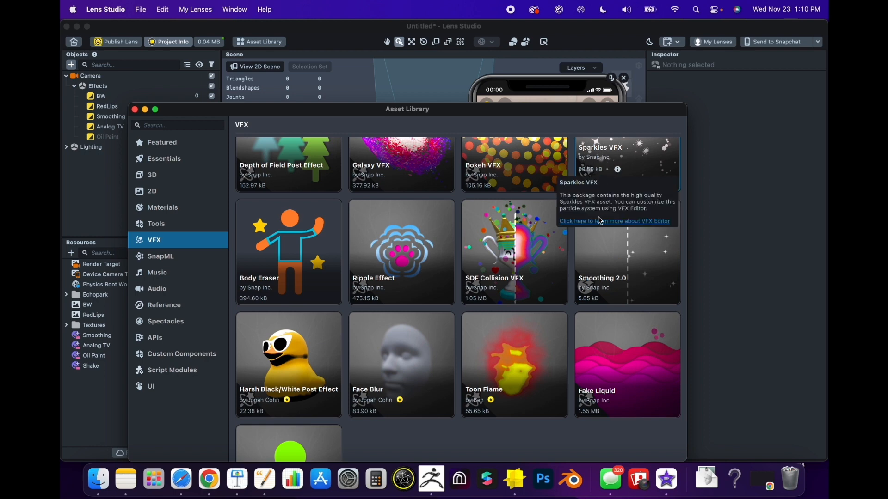
scroll("down", 3)
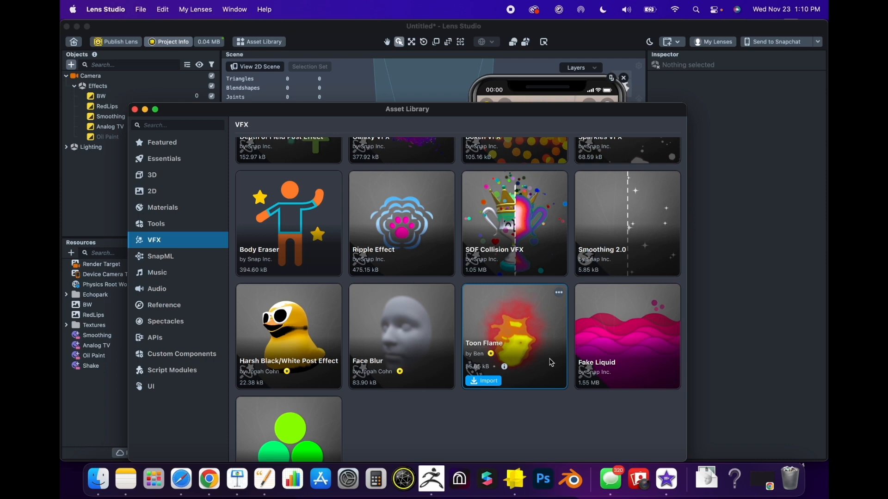
scroll("down", 3)
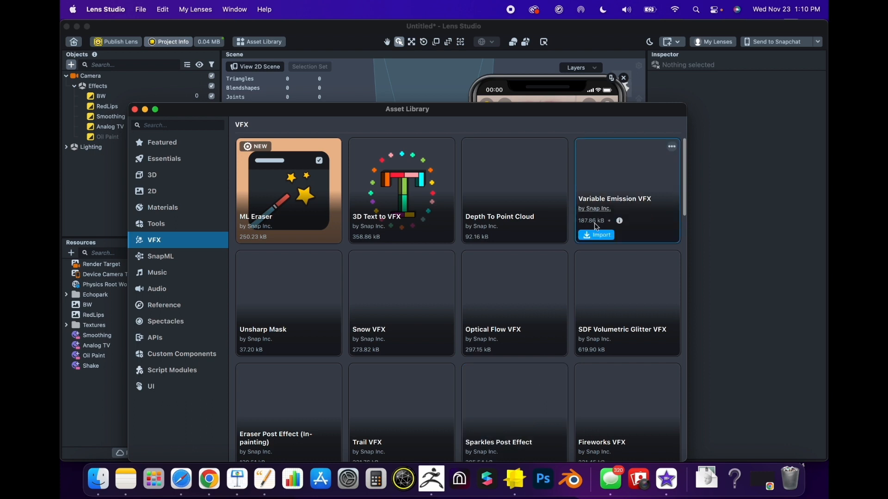
scroll("down", 3)
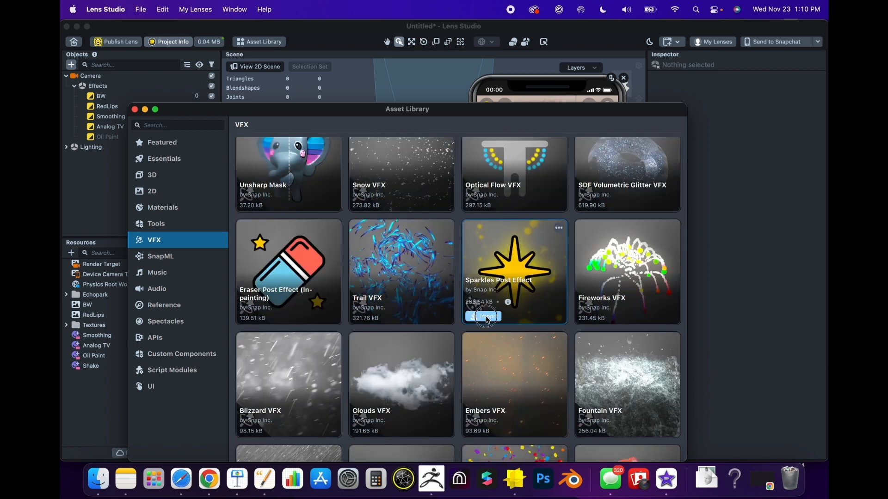
- Import the Sparkles Post Effect package into the project and close the Asset Library
left_click(484, 316)
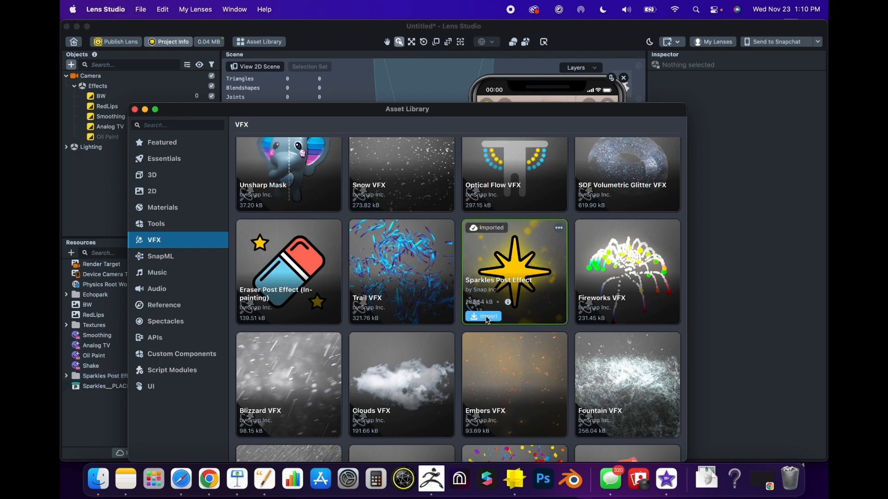
scroll("down", 3)
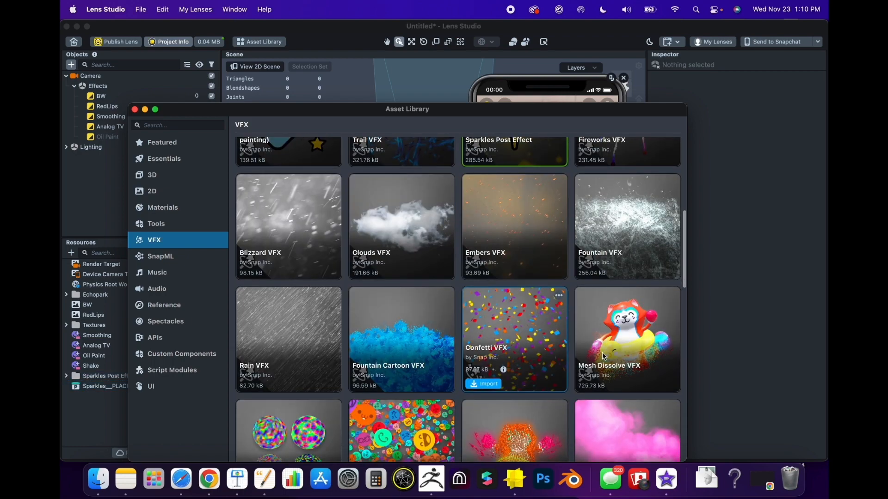
scroll("down", 3)
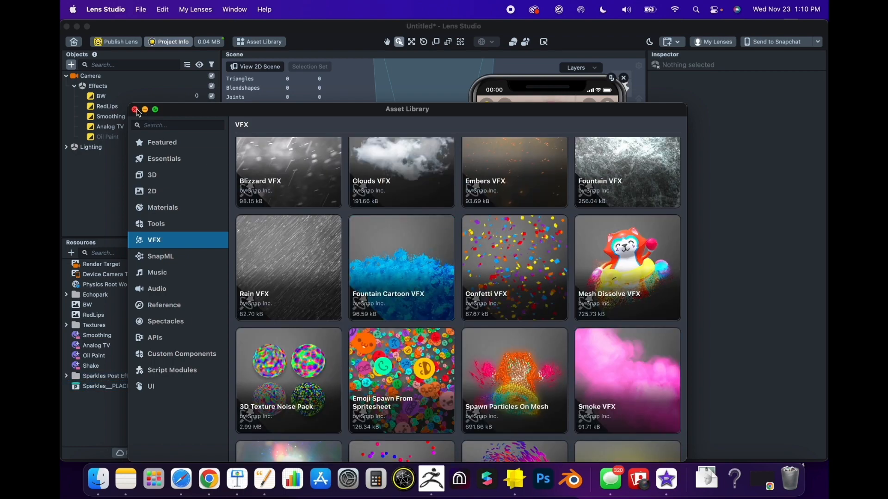
left_click(135, 109)
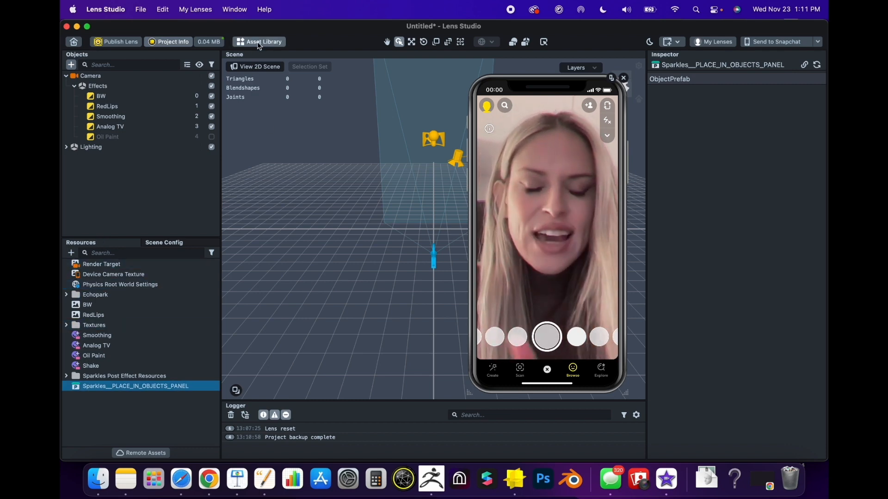
- Place the Sparkles prefab in the scene under the camera and select the Sparkles object
left_click(259, 41)
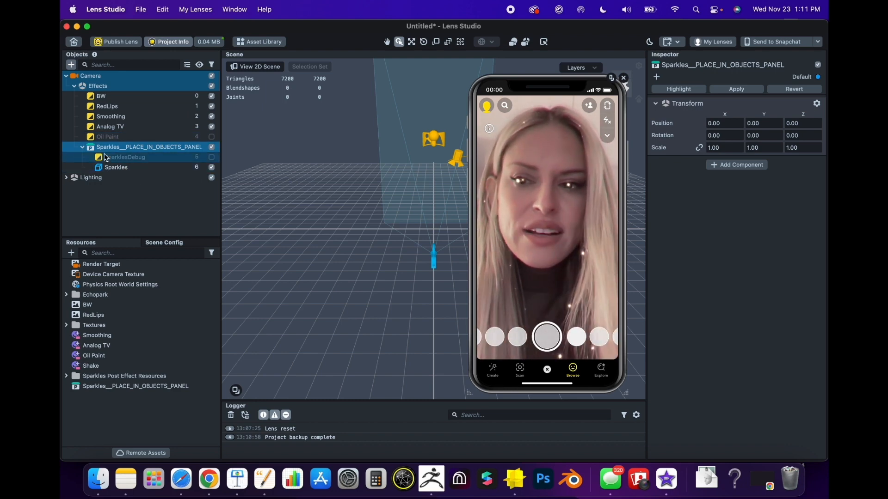
left_click(116, 167)
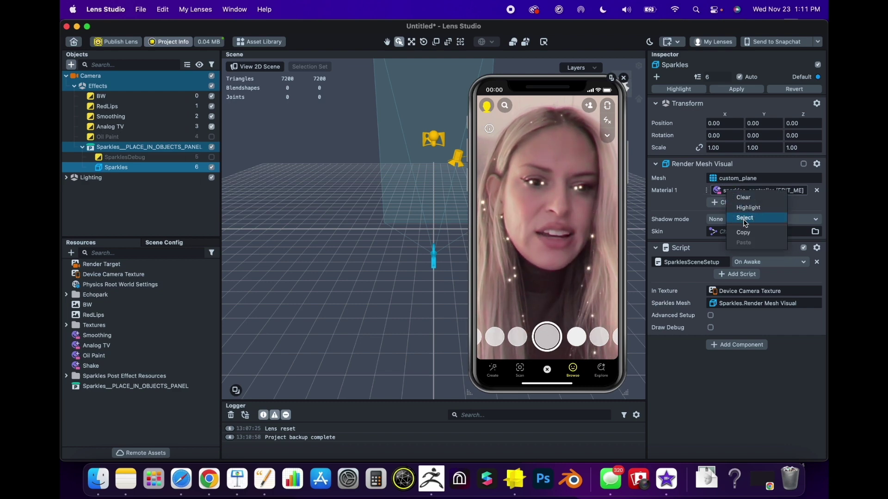
- Set the sparkles_controller material to size range 0.40–0.70 and brightness 2.17
left_click(745, 217)
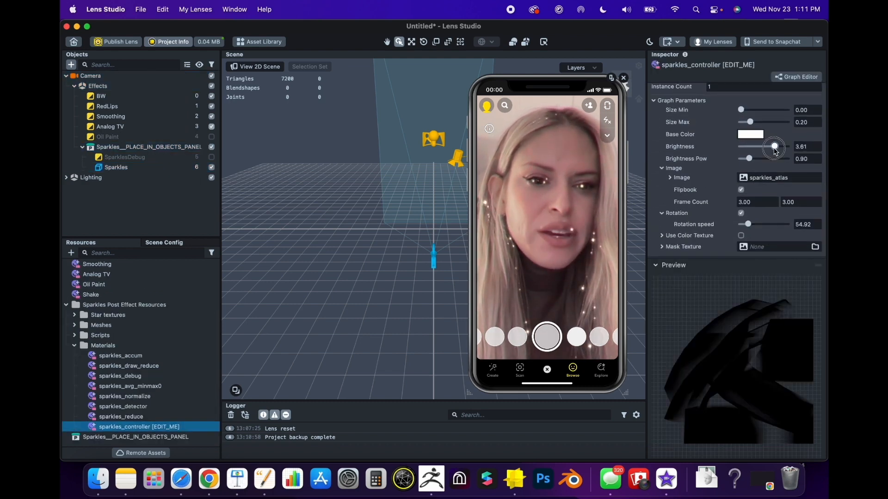
left_click_drag(774, 146, 760, 146)
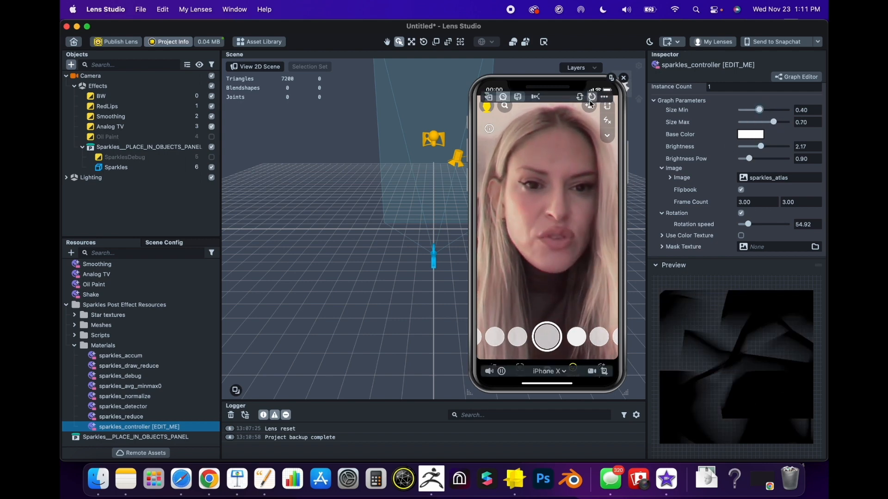
left_click(592, 97)
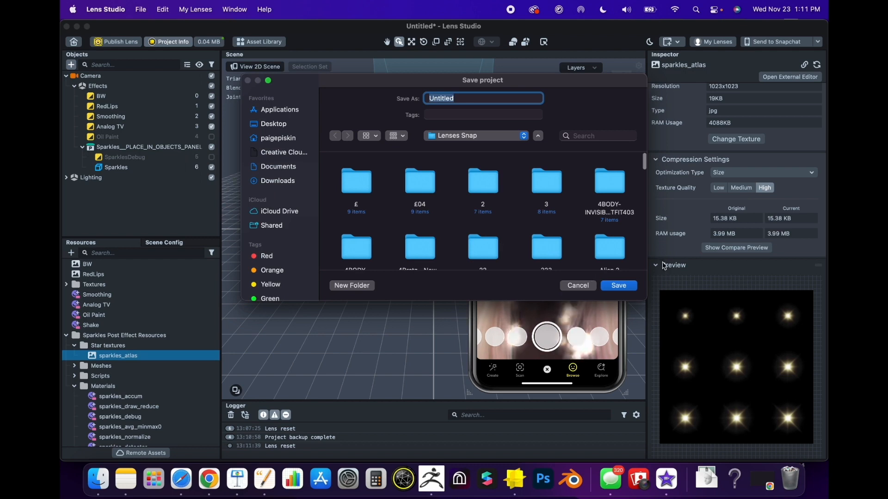
- Save the project and send sparkles_atlas to Photoshop via Open External Editor, then return to the star image search
left_click(619, 286)
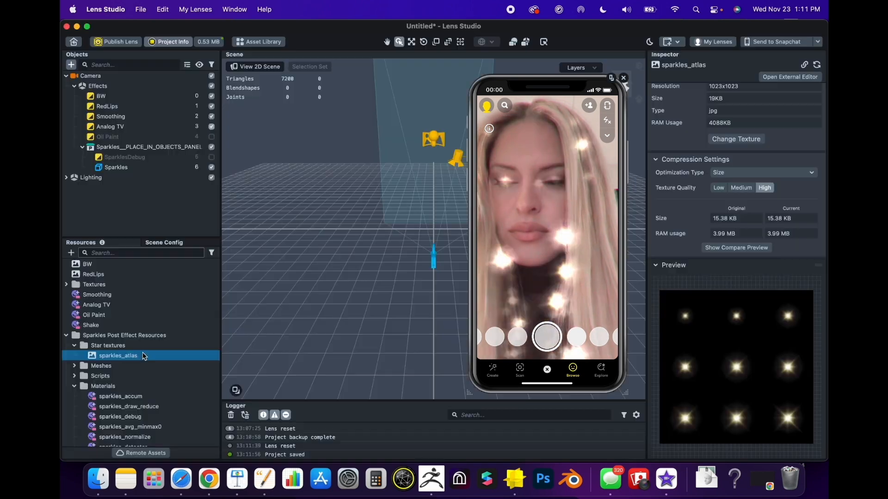
right_click(118, 355)
type("sparkl")
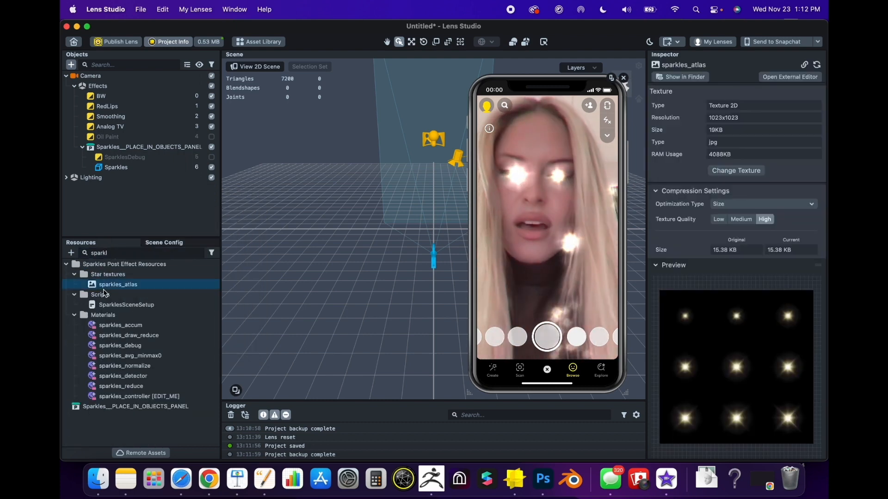
right_click(118, 284)
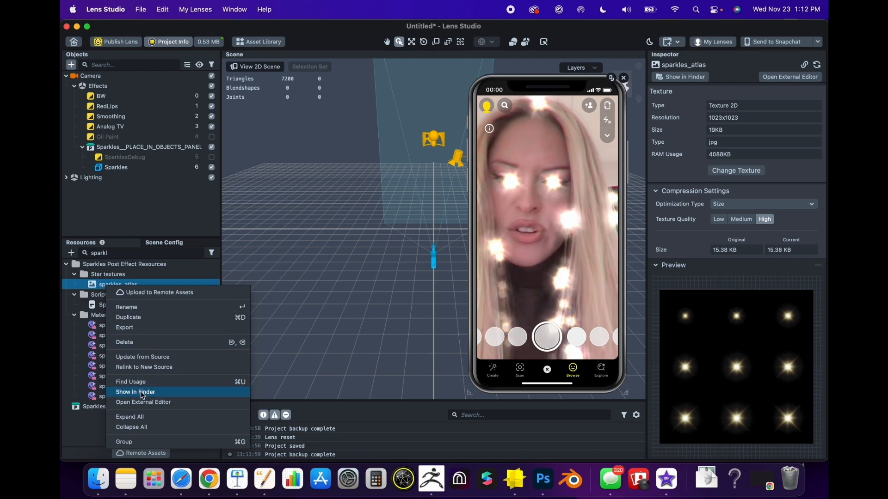
left_click(135, 392)
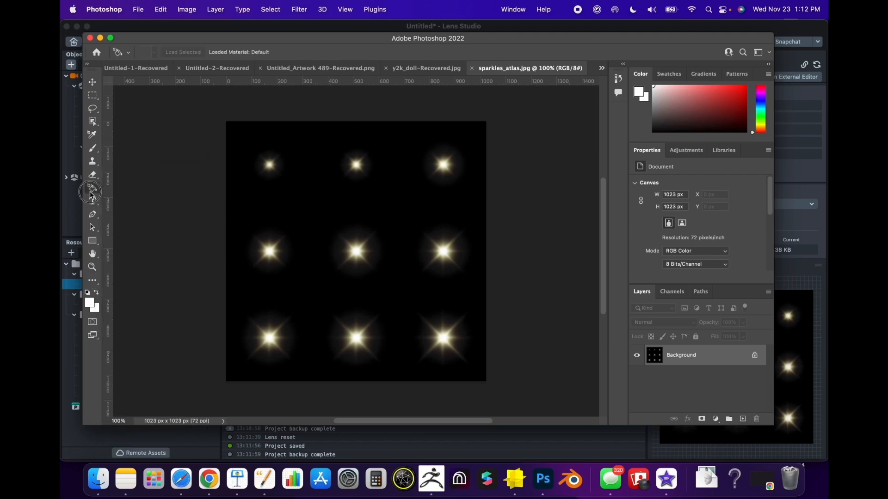
left_click(209, 479)
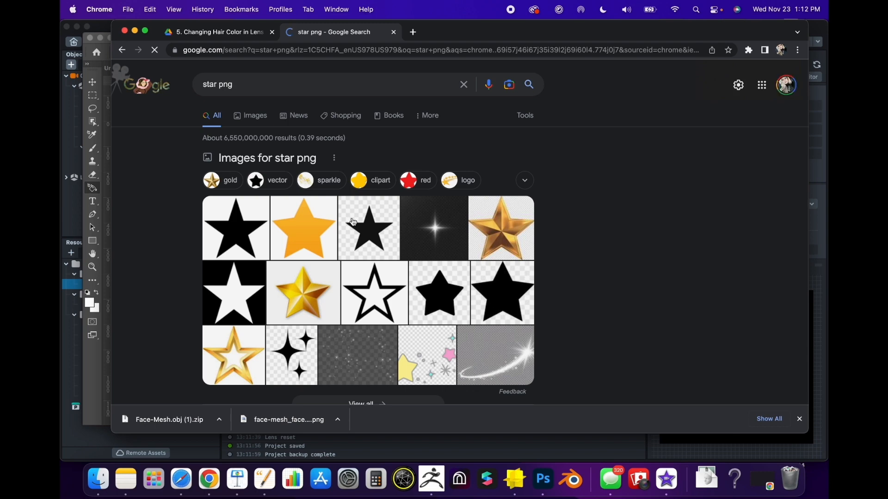
- Save the black star PNG from the Google Images results with Save Image As
right_click(234, 227)
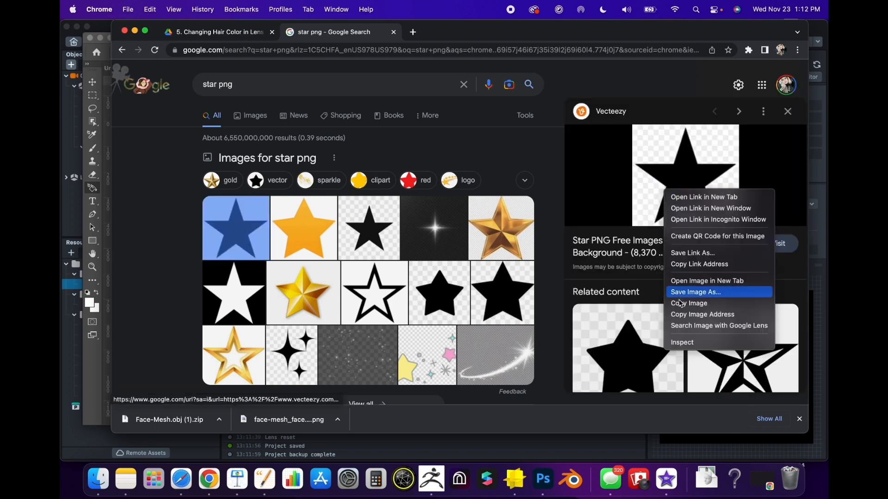
left_click(543, 479)
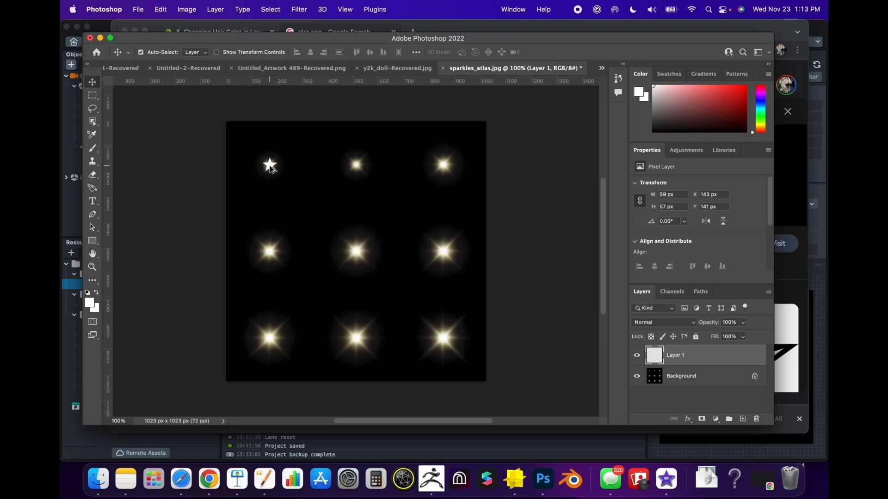
- Duplicate and scale the white star over the atlas sparkles, filling the nine grid cells on a transparent background
left_click_drag(269, 165, 428, 164)
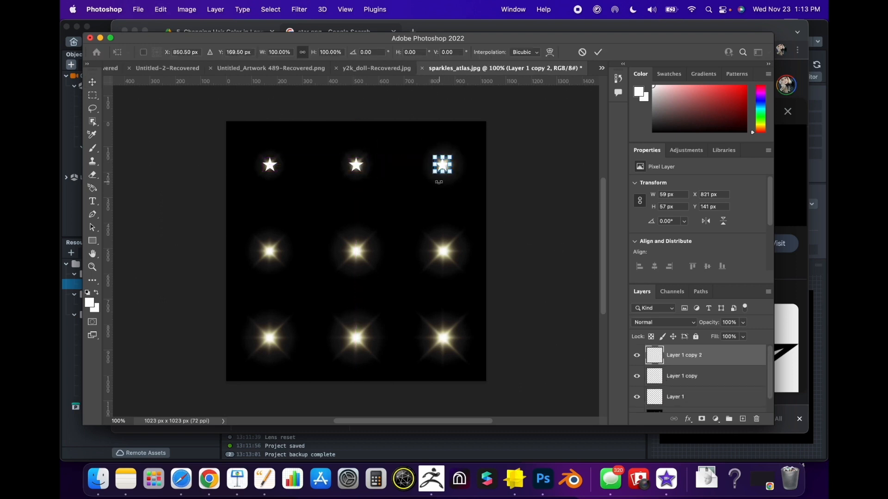
left_click(92, 82)
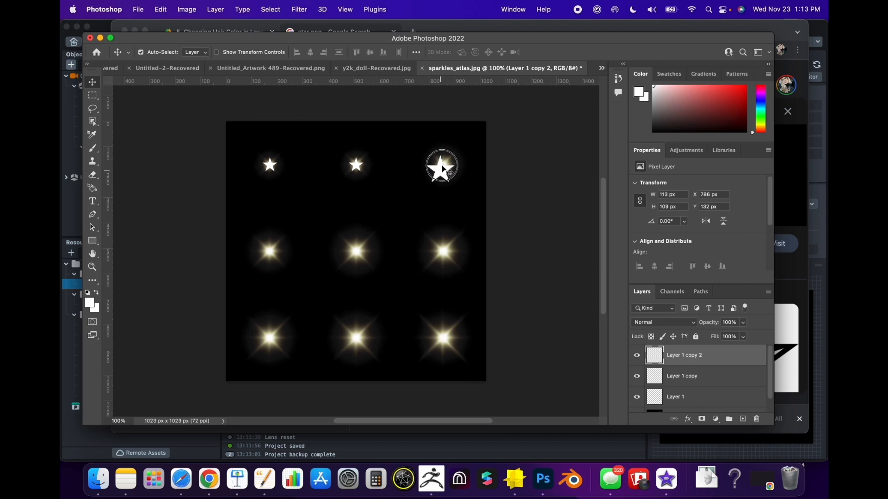
left_click_drag(442, 170, 443, 163)
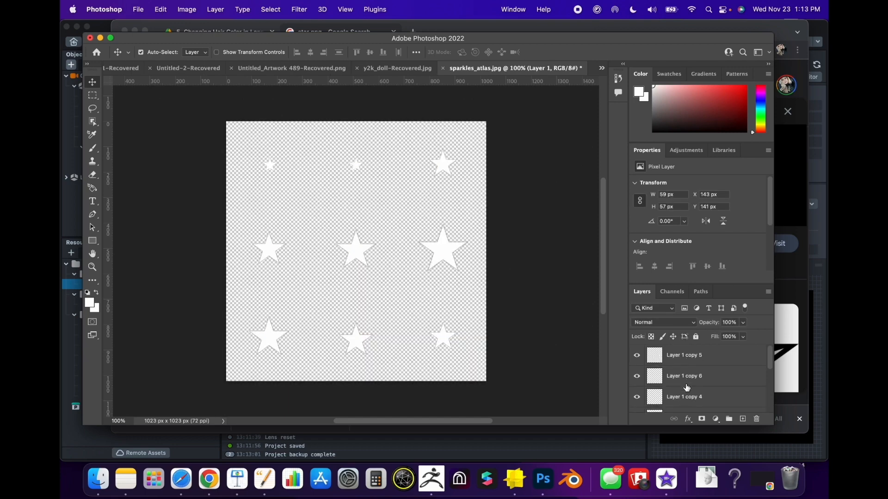
- Merge the nine star layers into one with Cmd+E and add a new empty layer above it
left_click(299, 9)
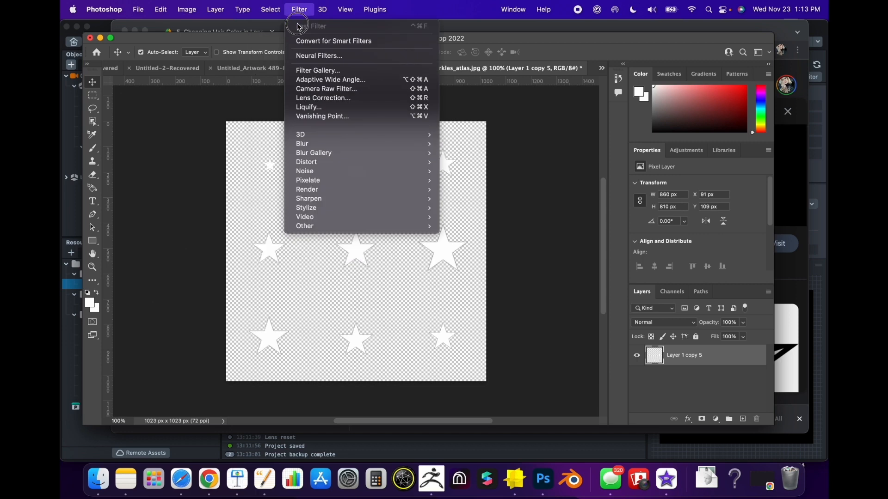
left_click(301, 143)
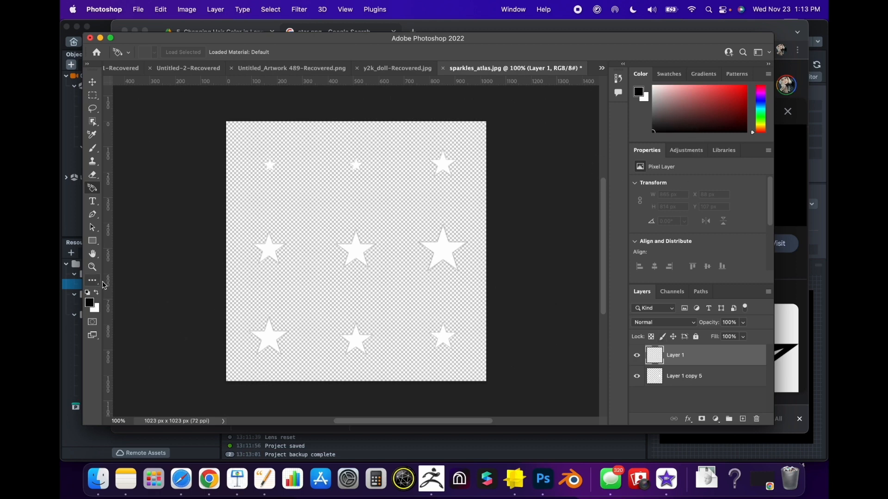
left_click(92, 281)
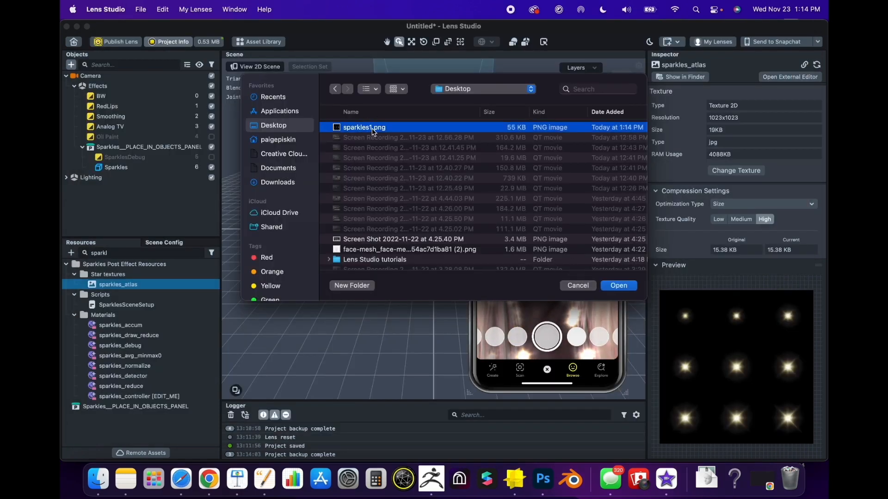
- Load sparkles1.png from the Desktop as the sparkles_atlas texture so the sparkles become stars
left_click(619, 285)
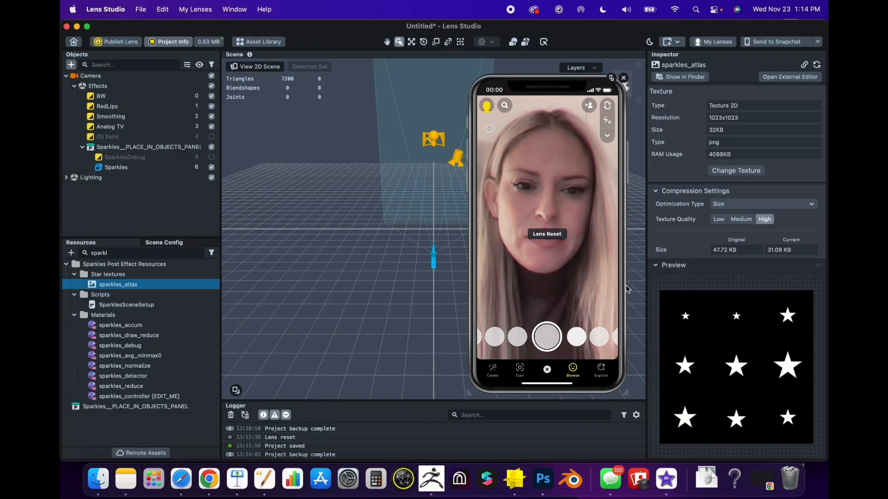